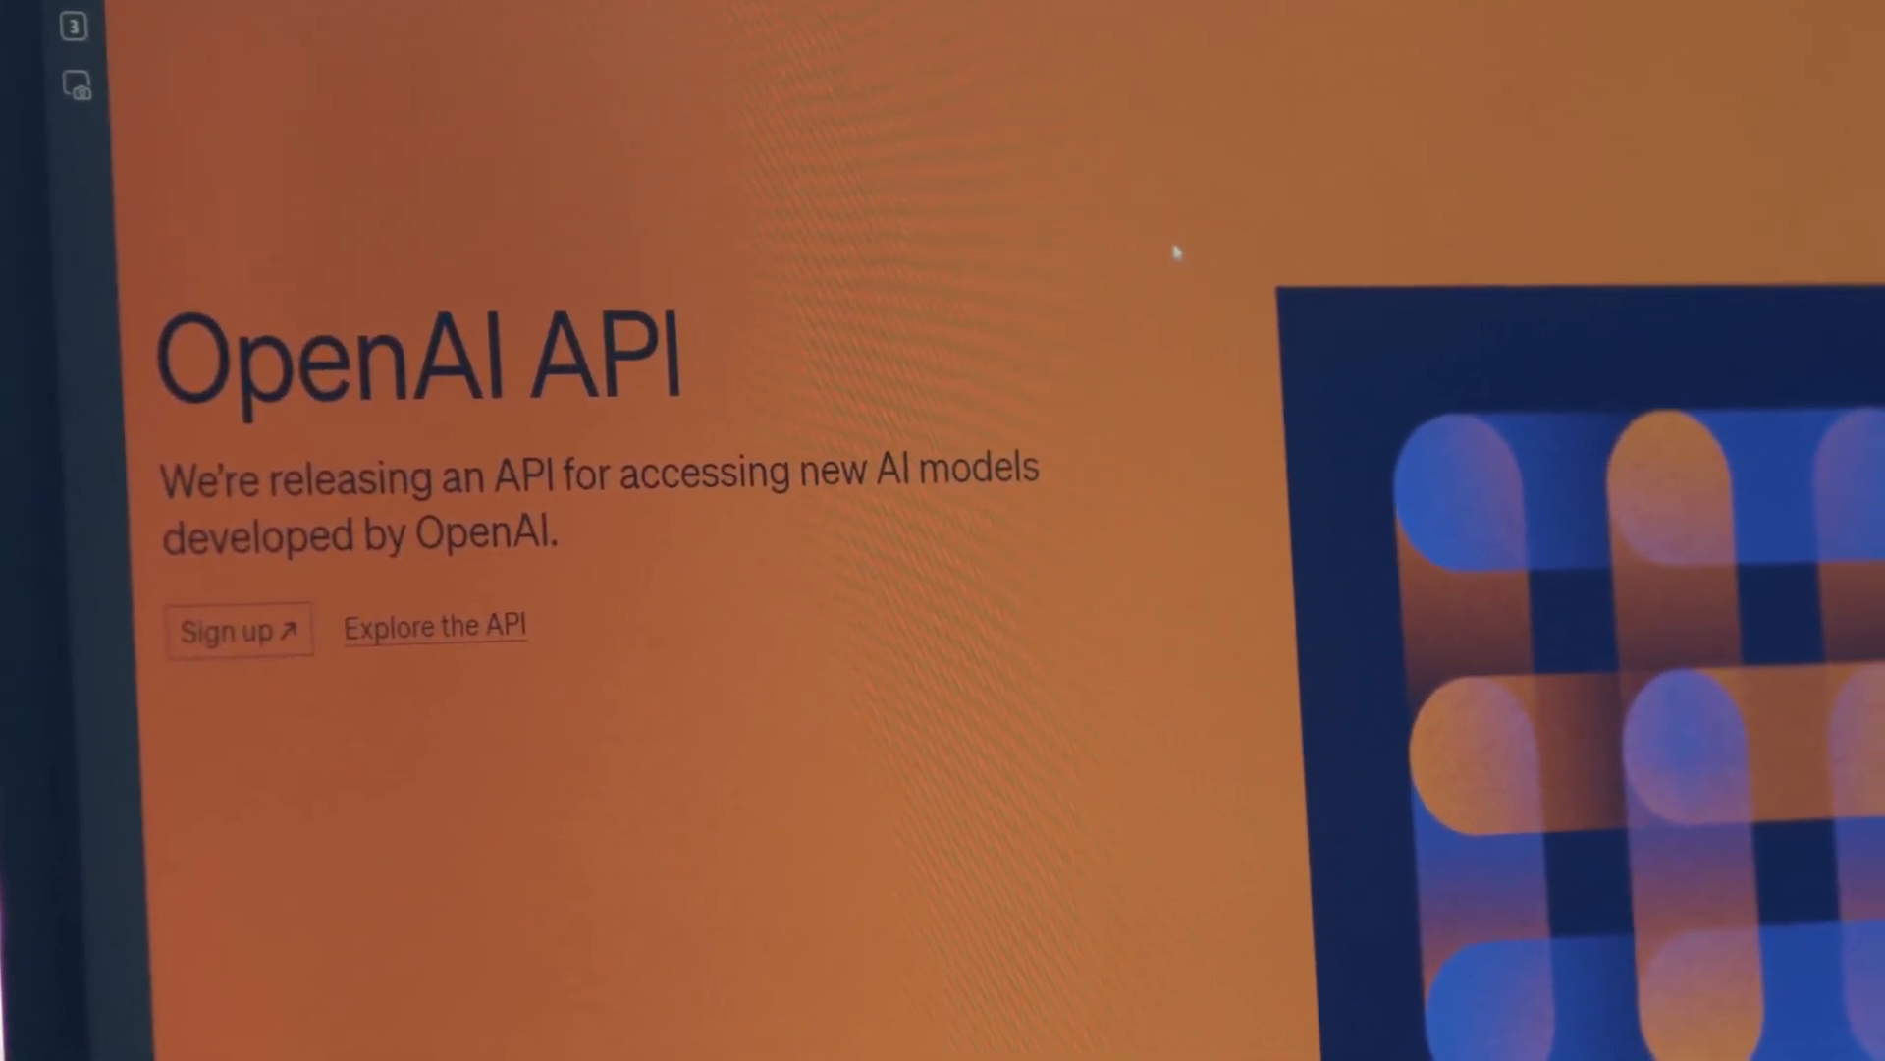
- Bring up the global financial institutions article and highlight its headline's first line in green
click(237, 628)
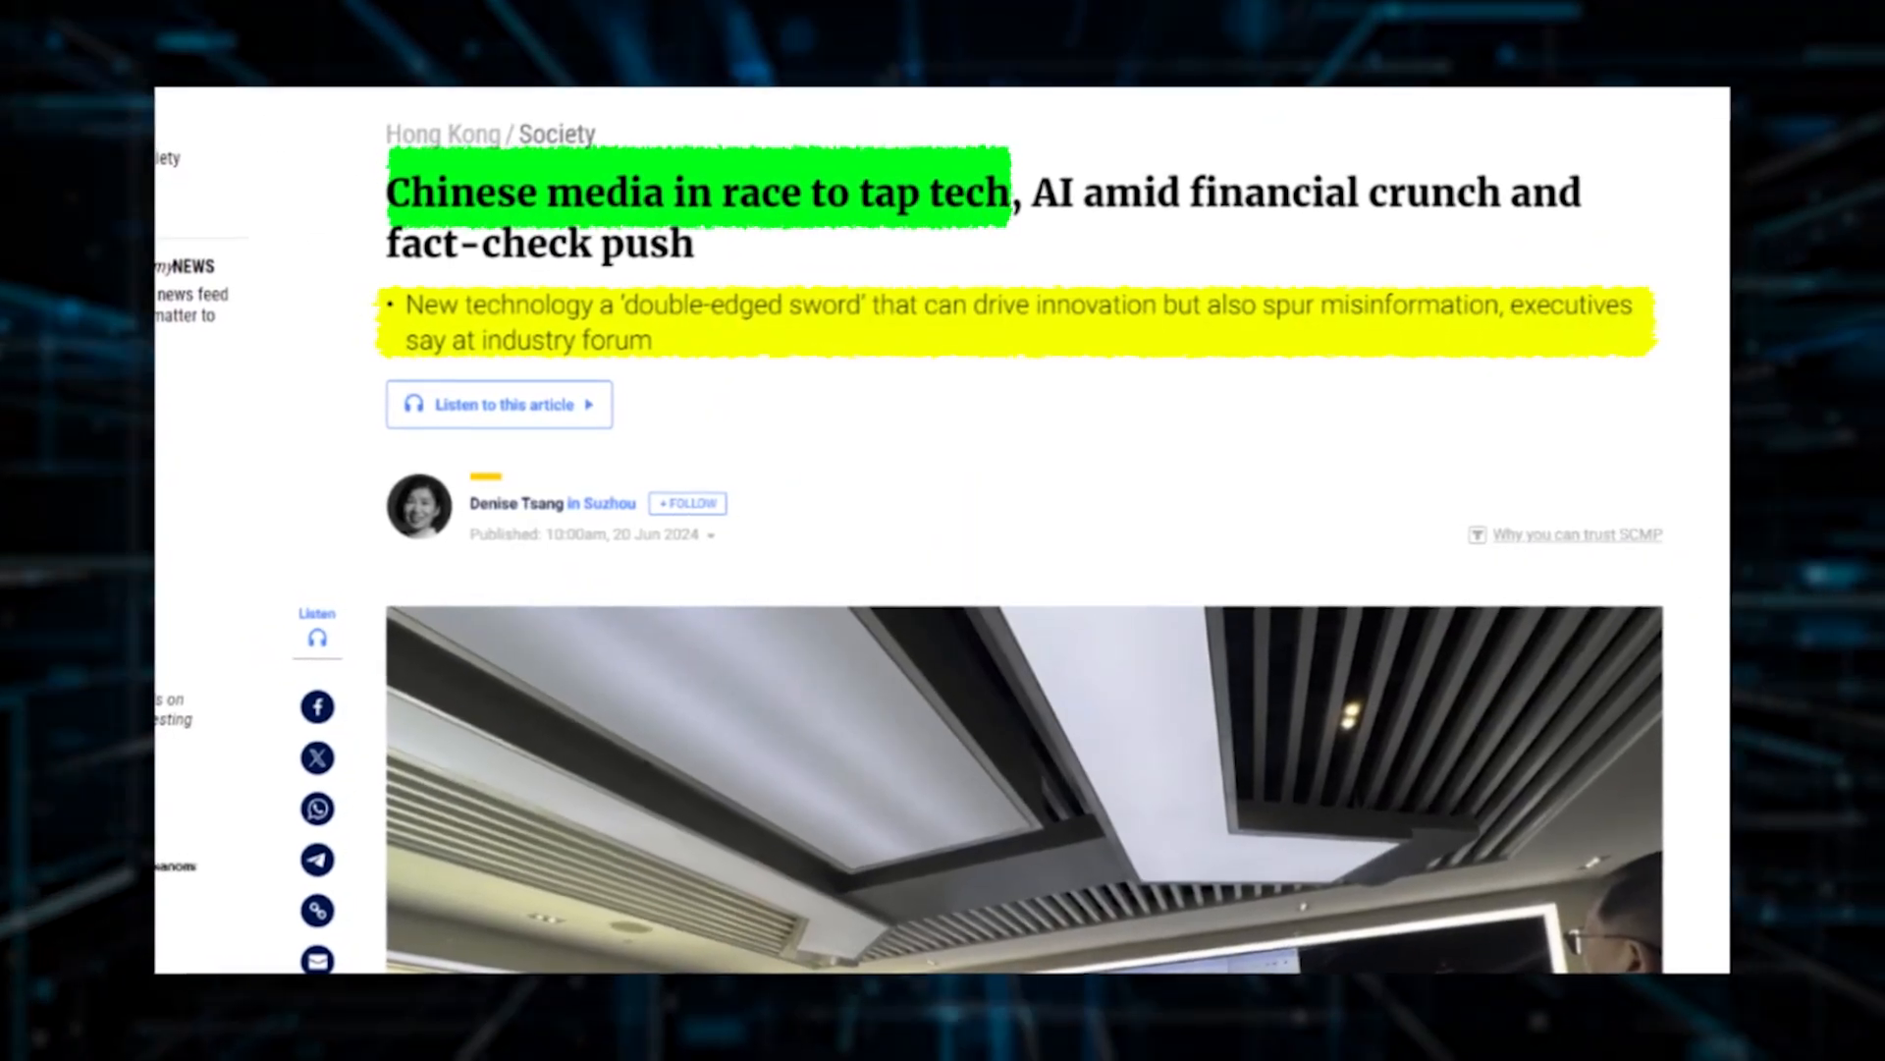
scroll(up, 3)
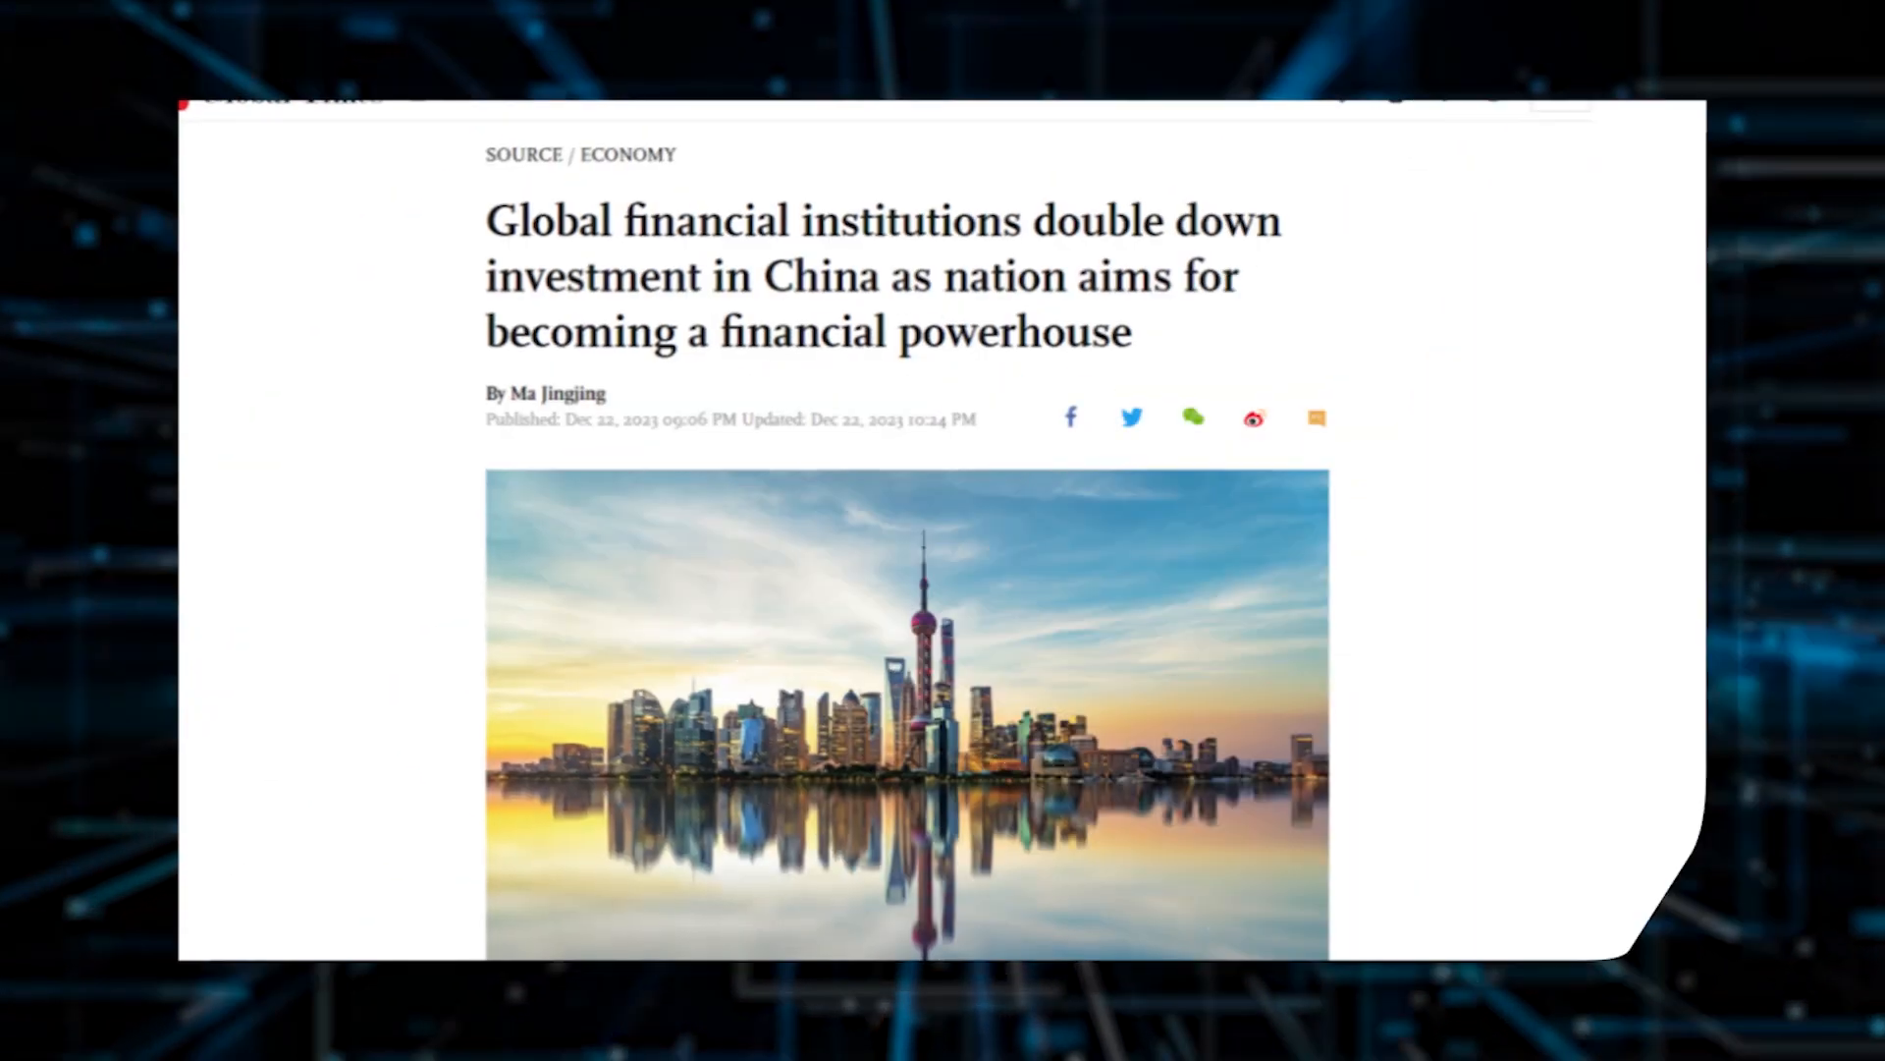
drag(487, 204, 1281, 206)
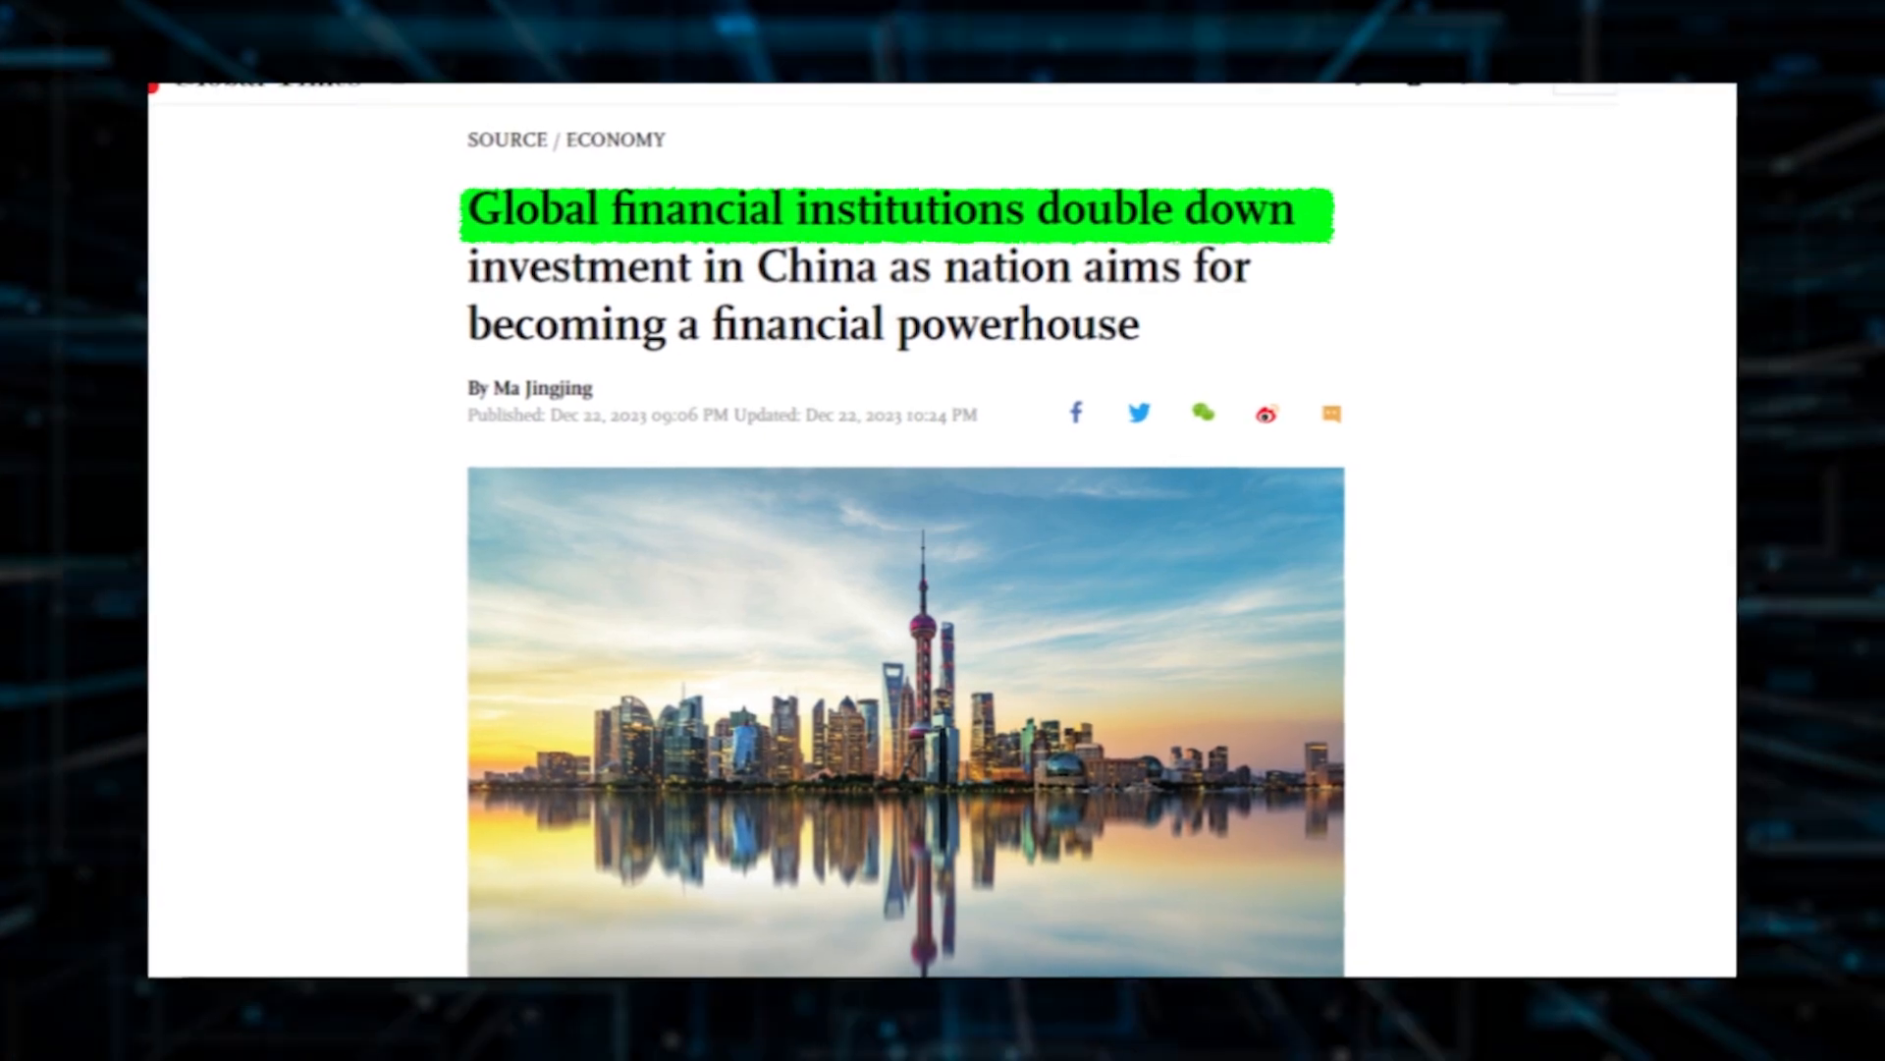
scroll(up, 3)
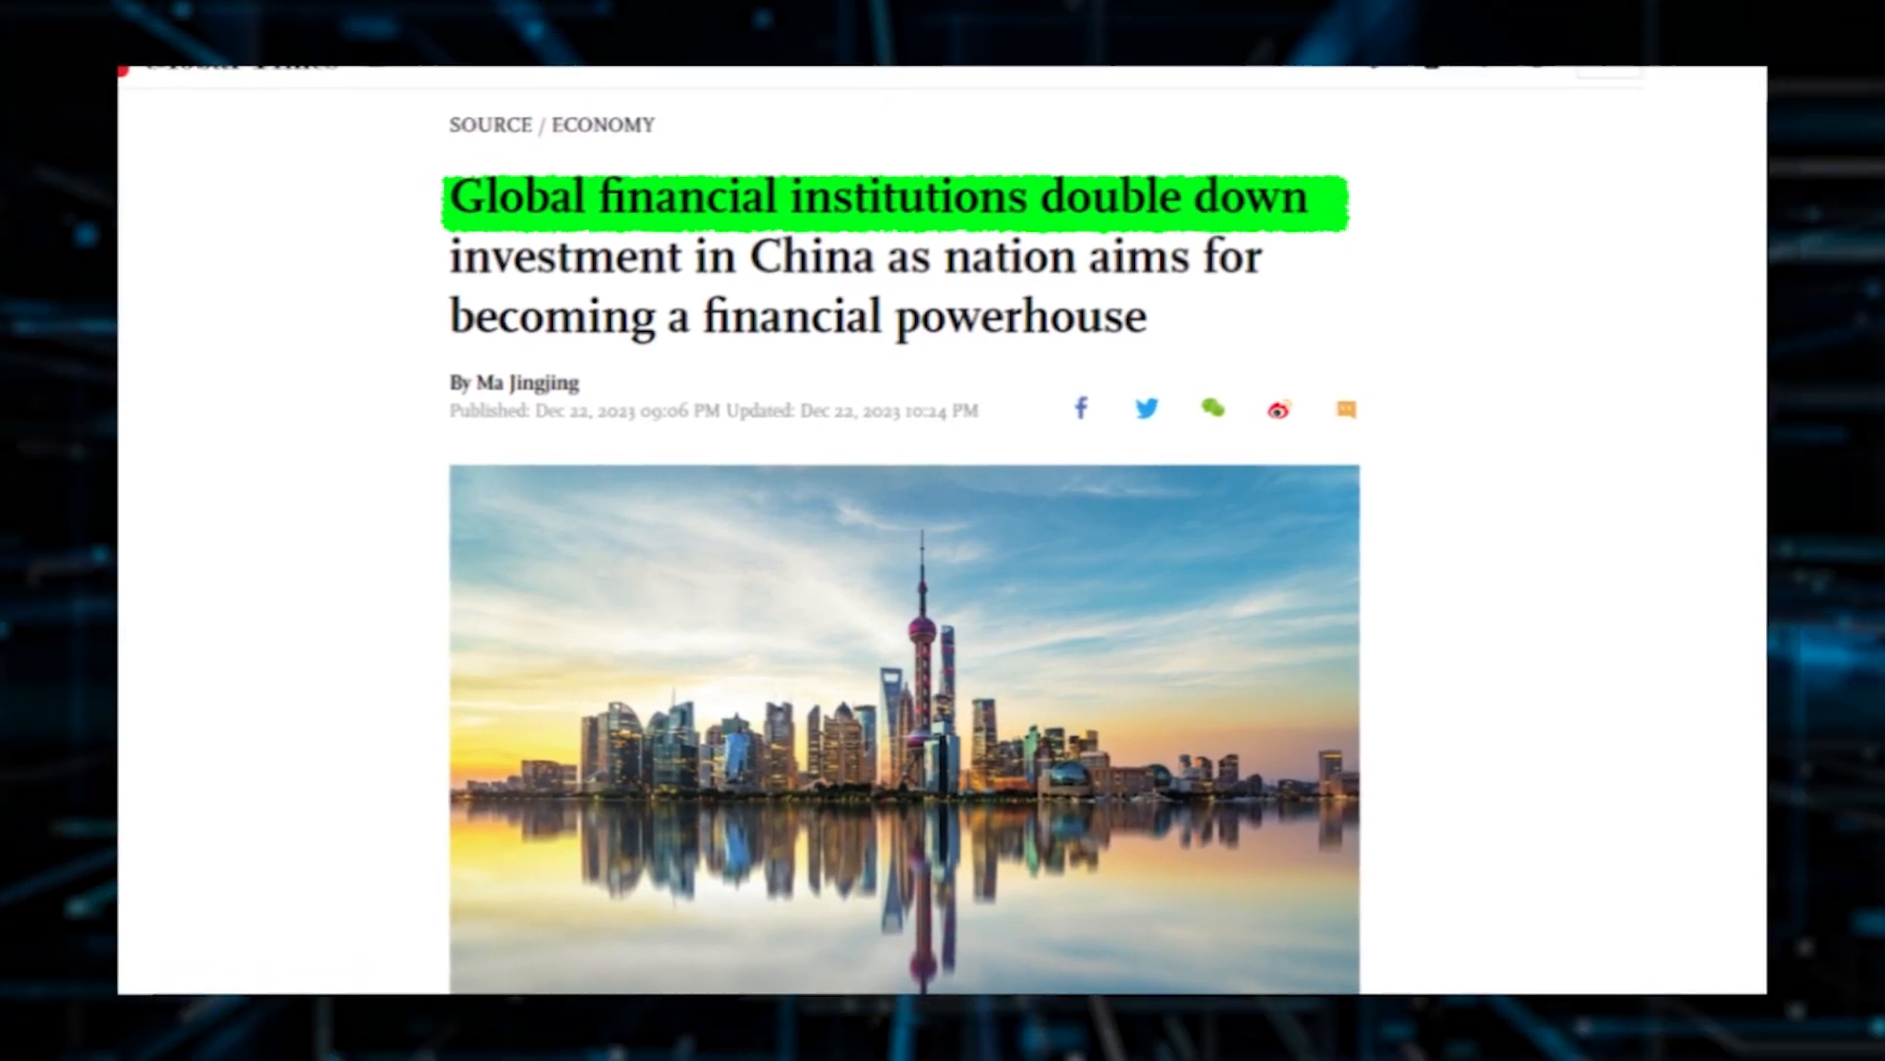